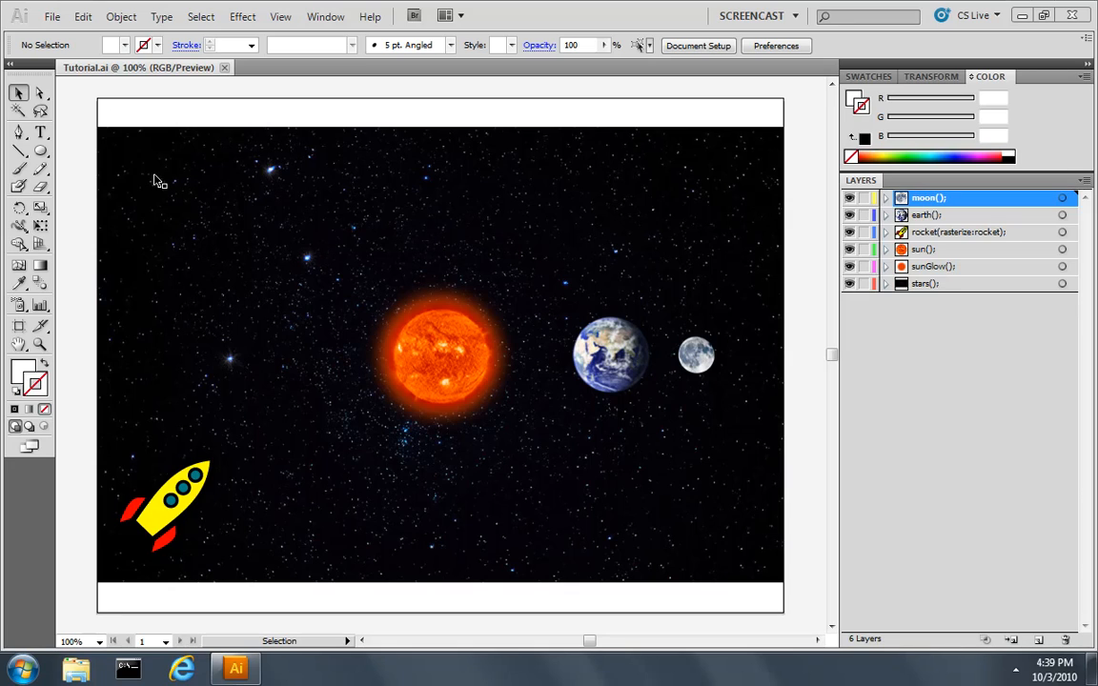
mouse_move(702, 370)
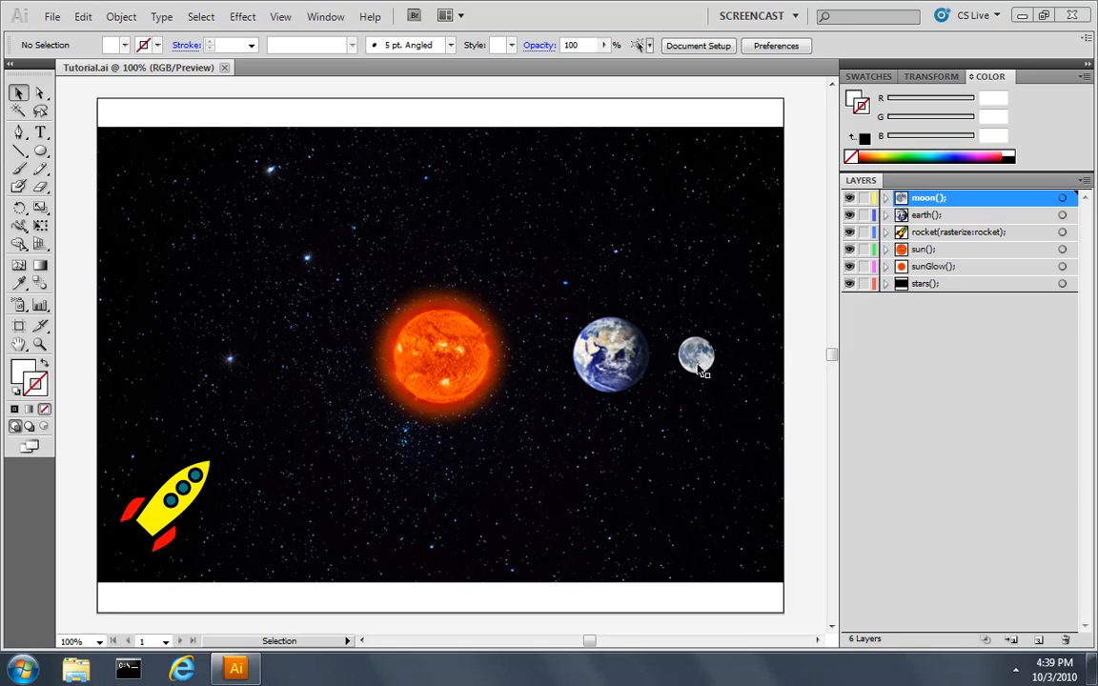
Step: Select the moon image on the starfield artwork
click(695, 356)
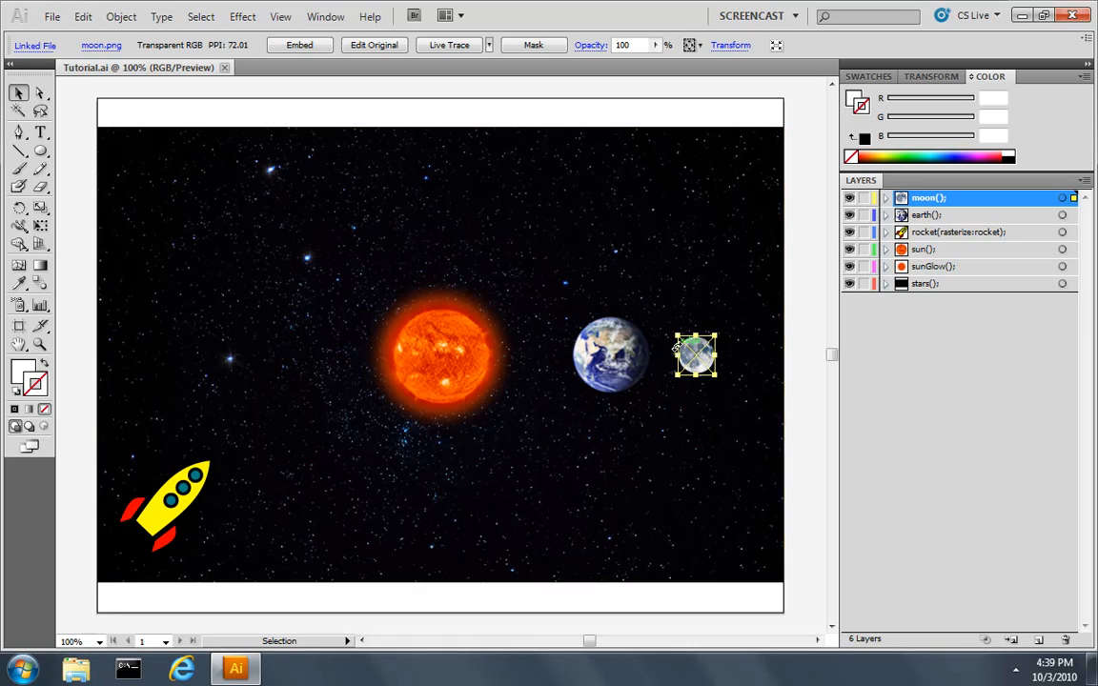
Step: Drag the moon leftward until it sits over the right edge of the earth
click(610, 354)
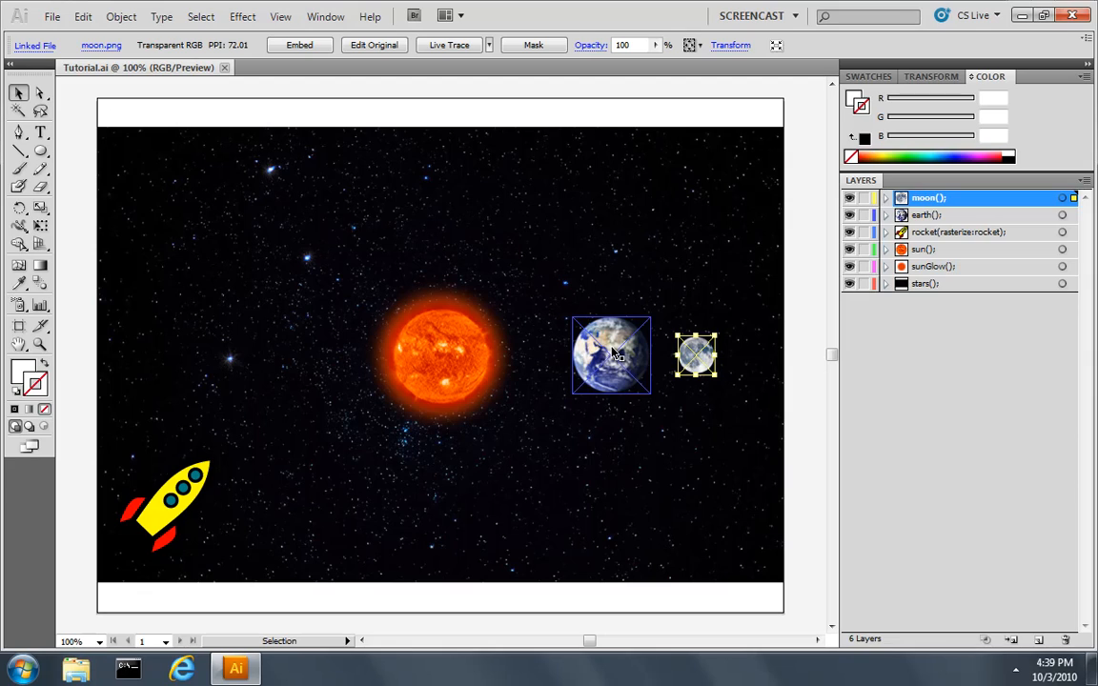
mouse_move(614, 362)
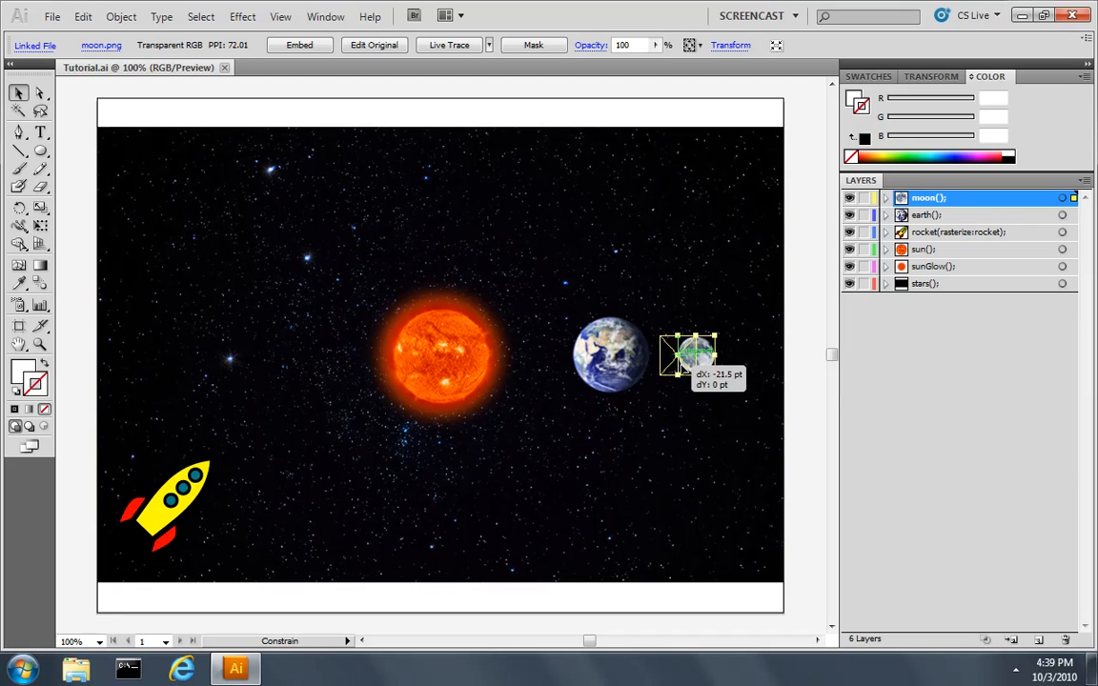
drag(687, 355, 629, 355)
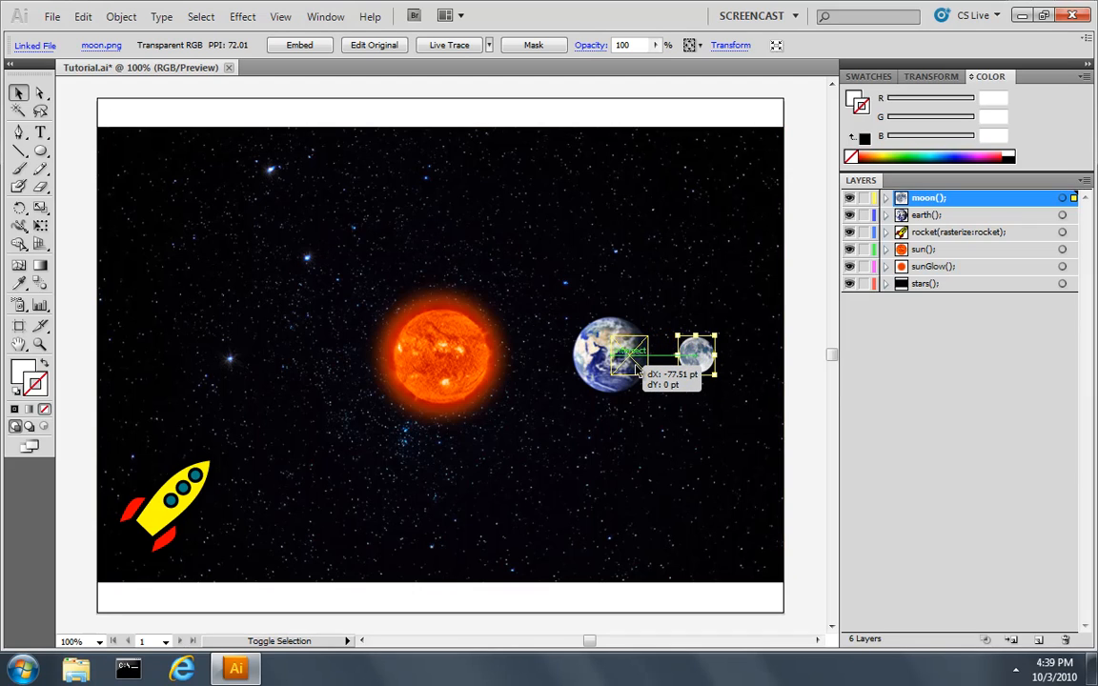
drag(696, 358, 620, 358)
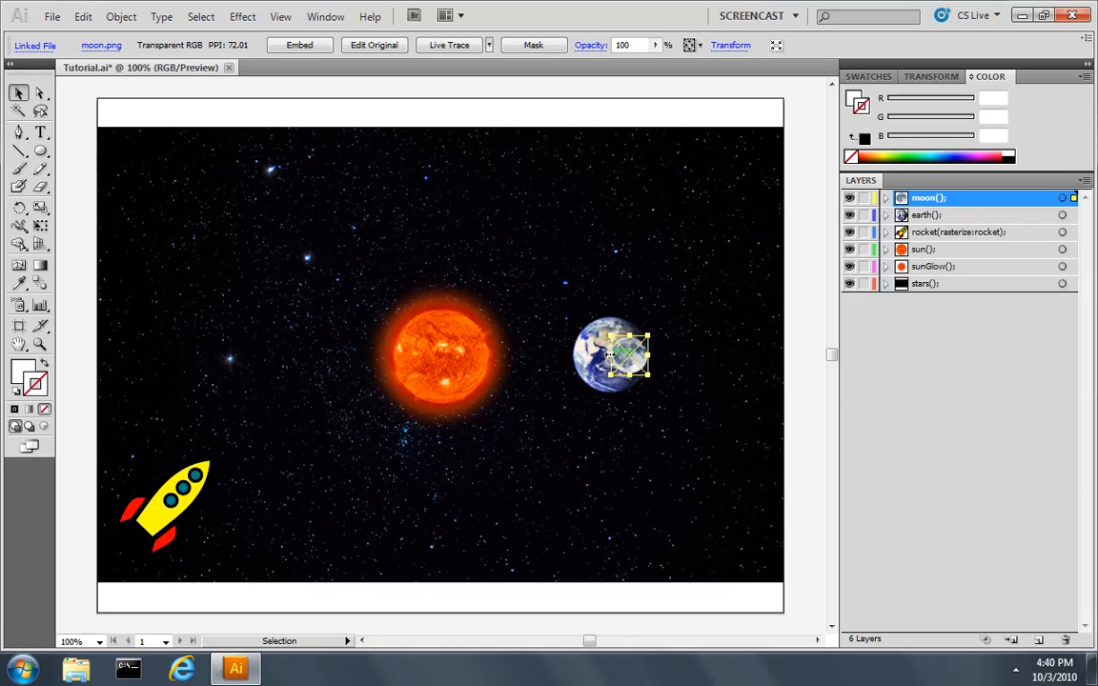
click(324, 15)
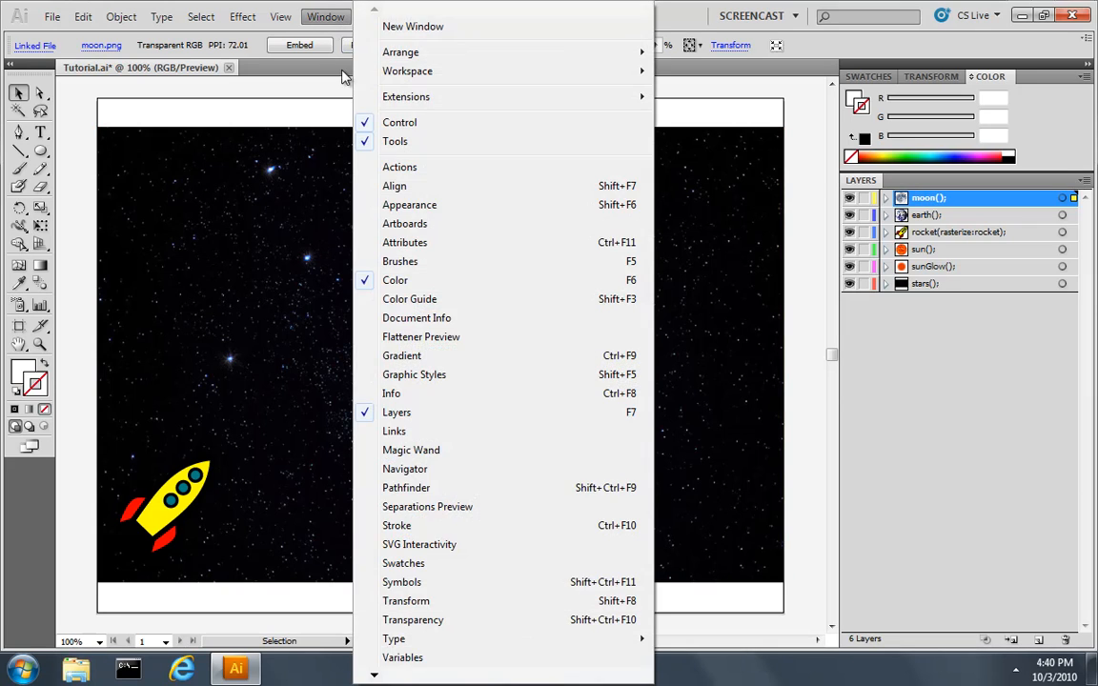
click(404, 469)
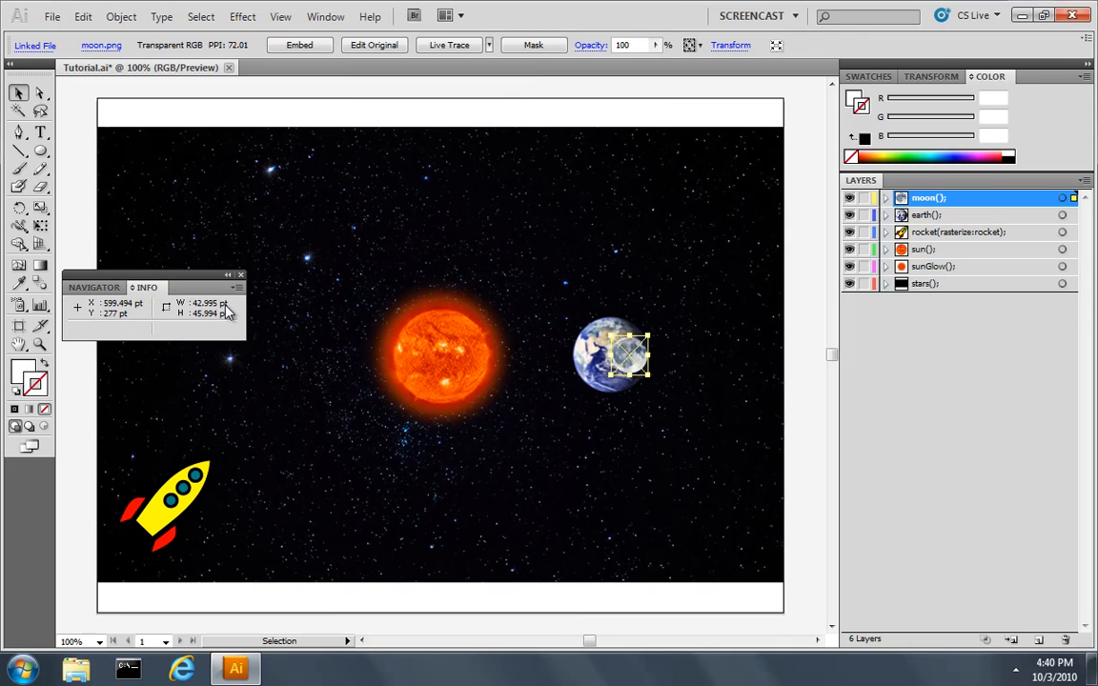
mouse_move(240, 278)
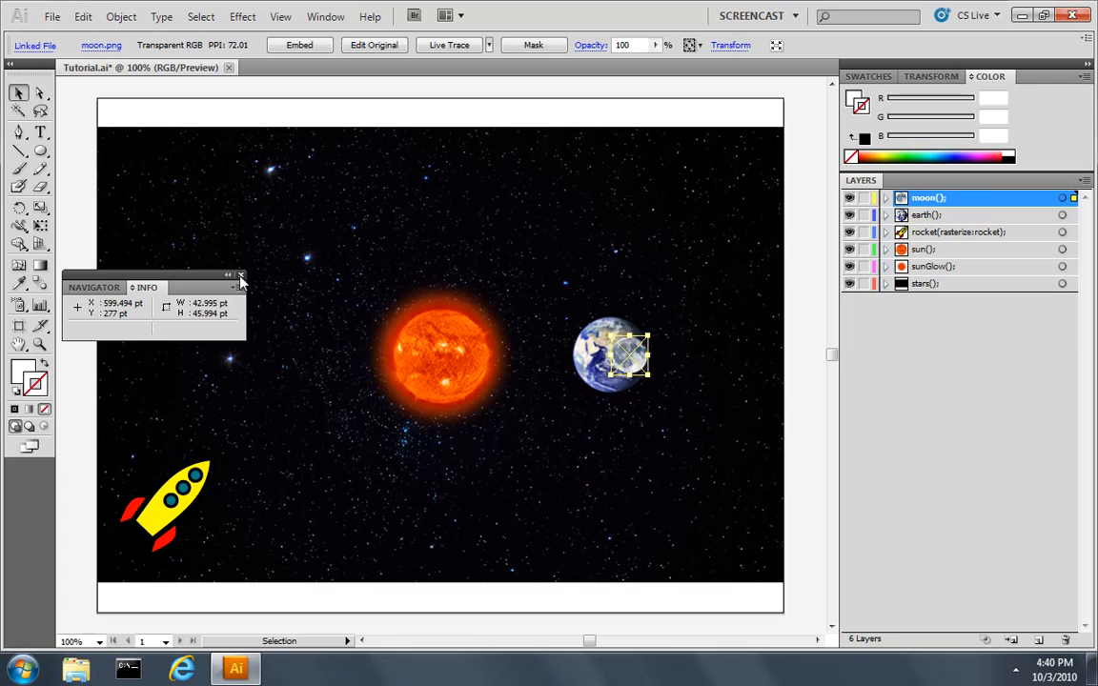
click(120, 16)
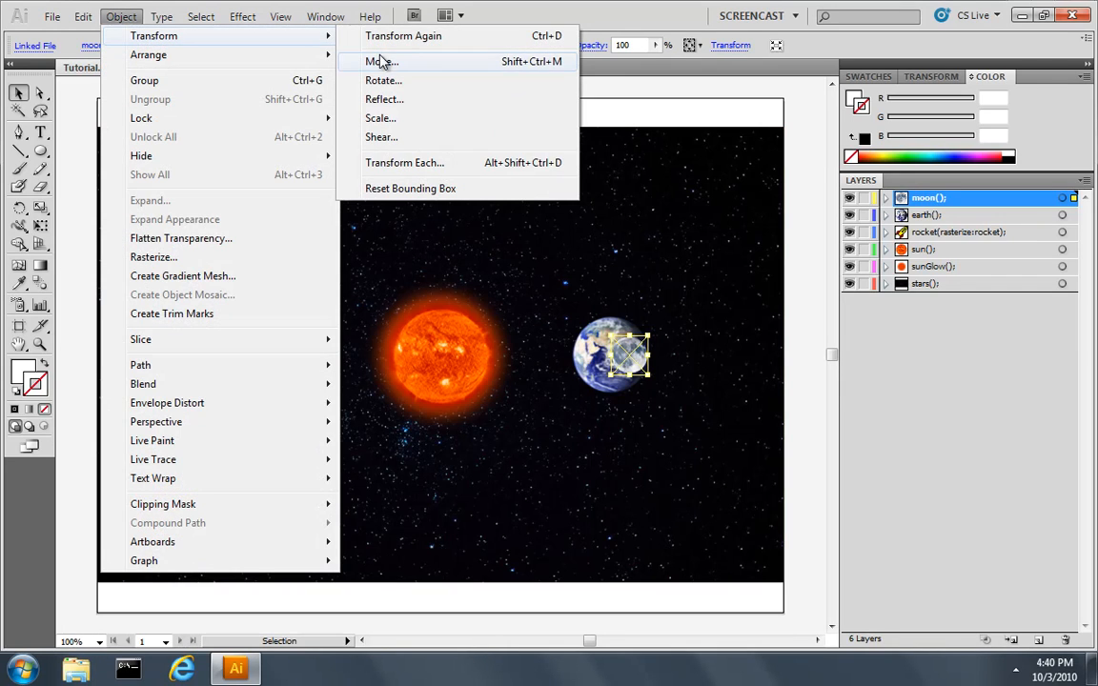
Step: Move the moon -64.5 pt horizontally via Object > Transform > Move
click(382, 61)
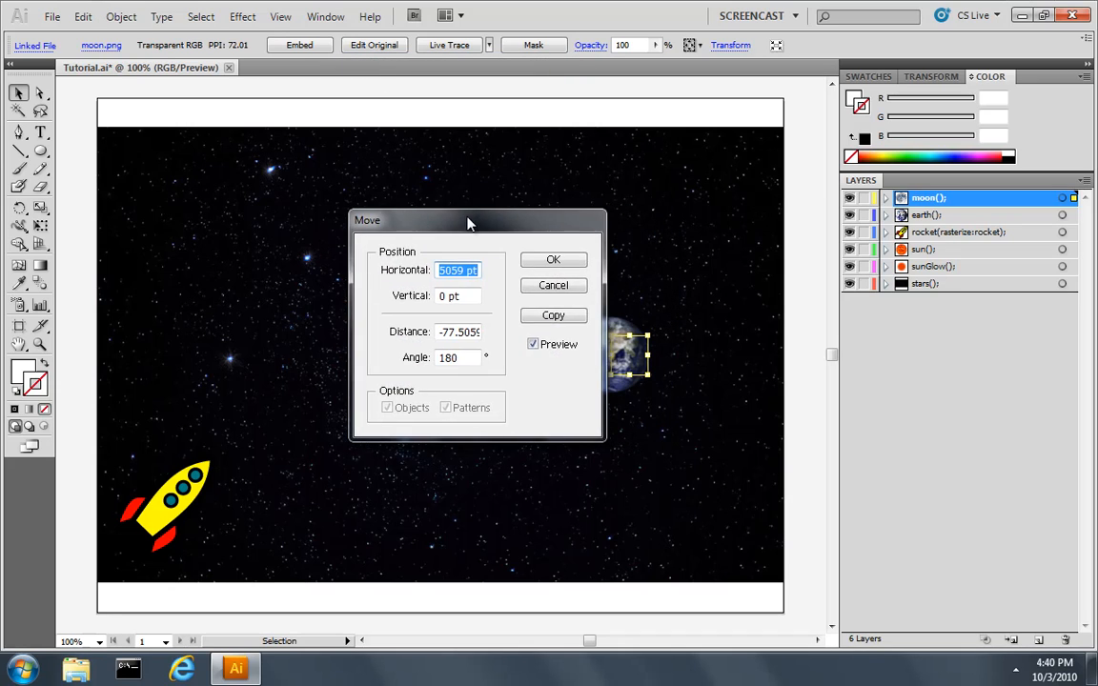
drag(467, 221, 390, 228)
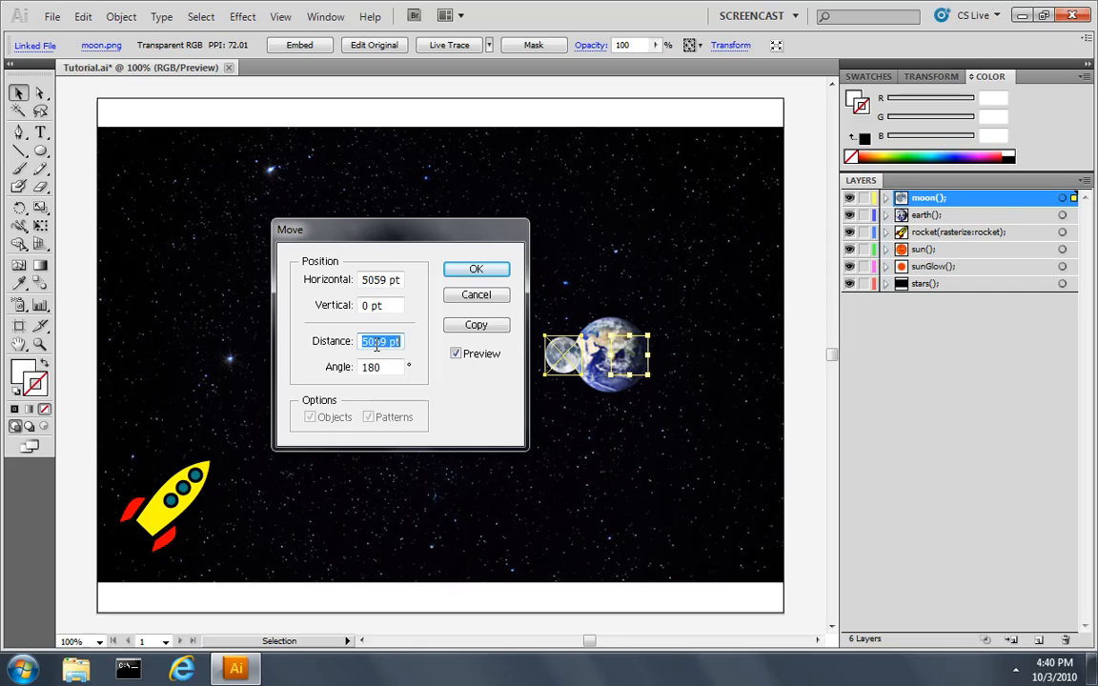
text(-64)
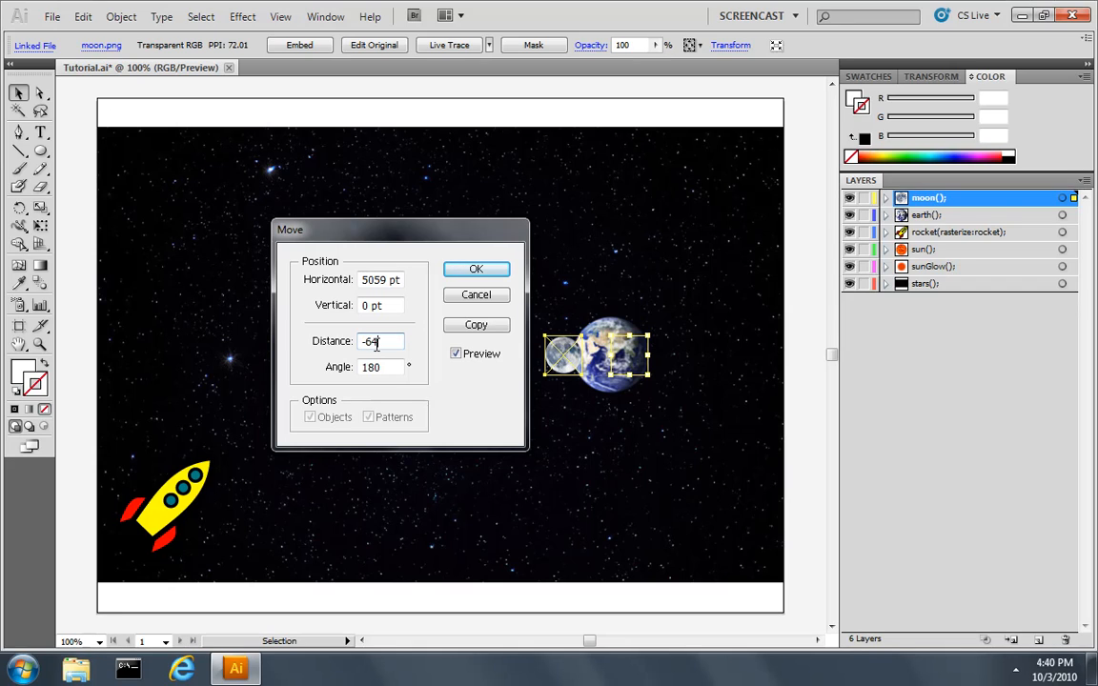
text(.5 pt)
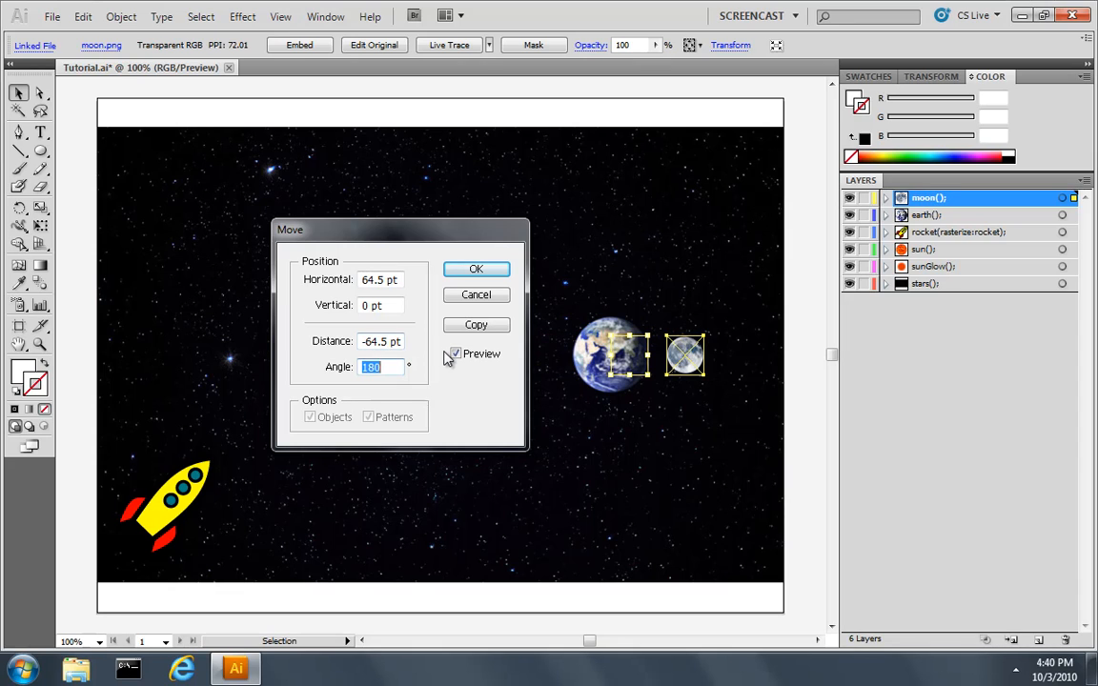
click(477, 268)
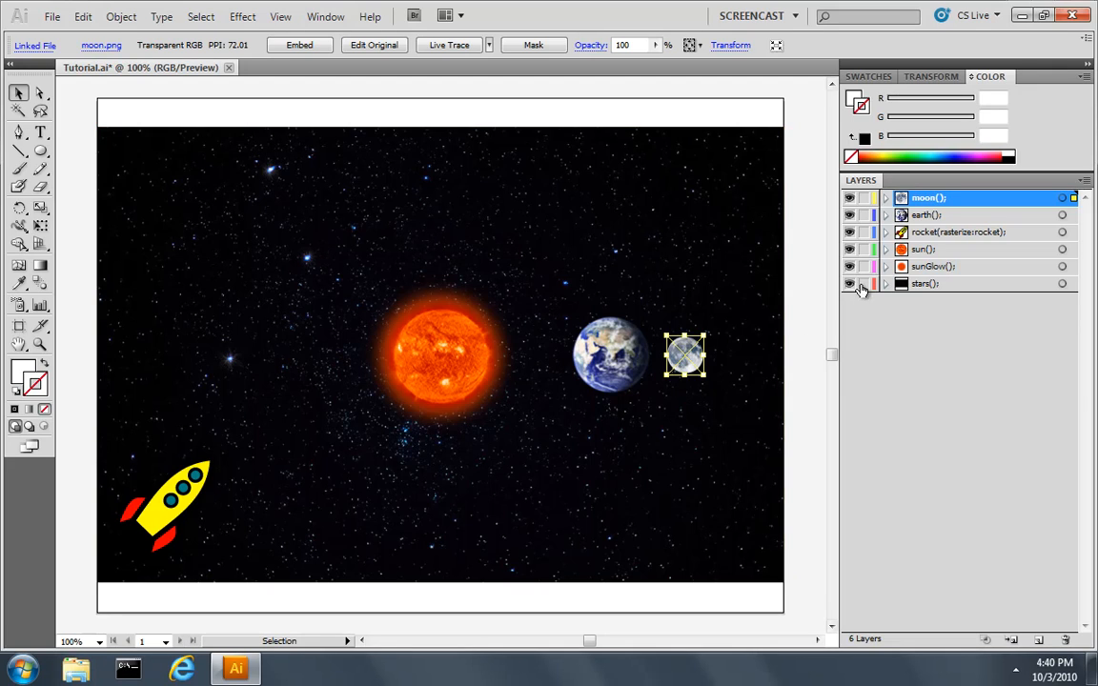
Step: Rename the moon layer to 'moon(origin: -1.5, 0.5);' in Layer Options
double_click(927, 197)
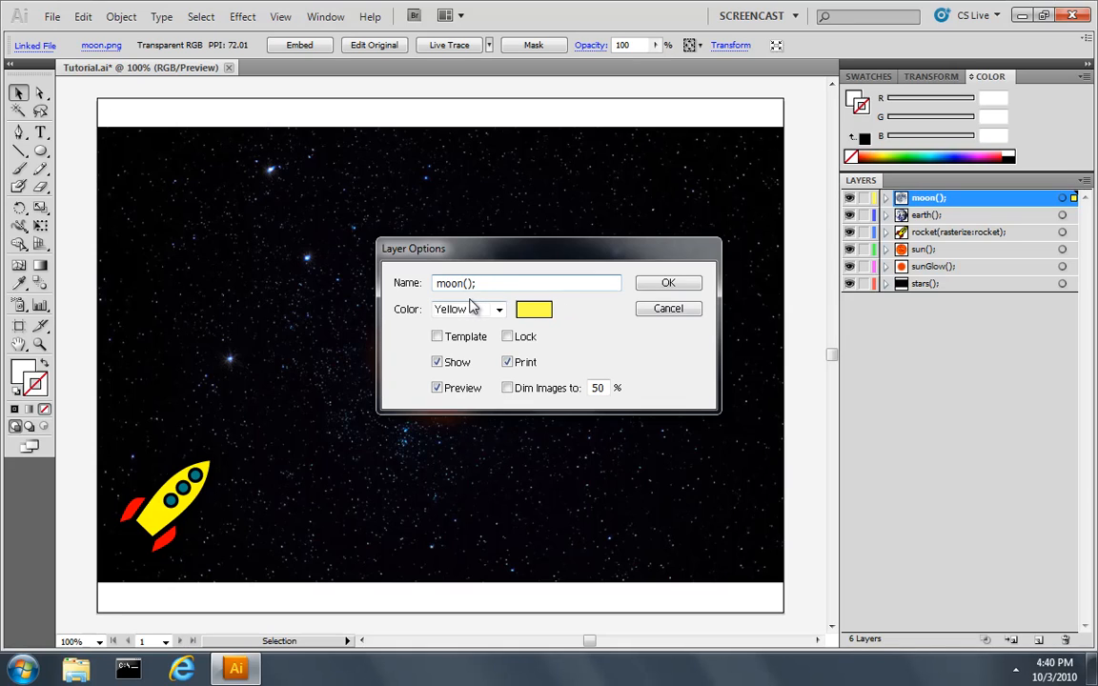
text(origin:)
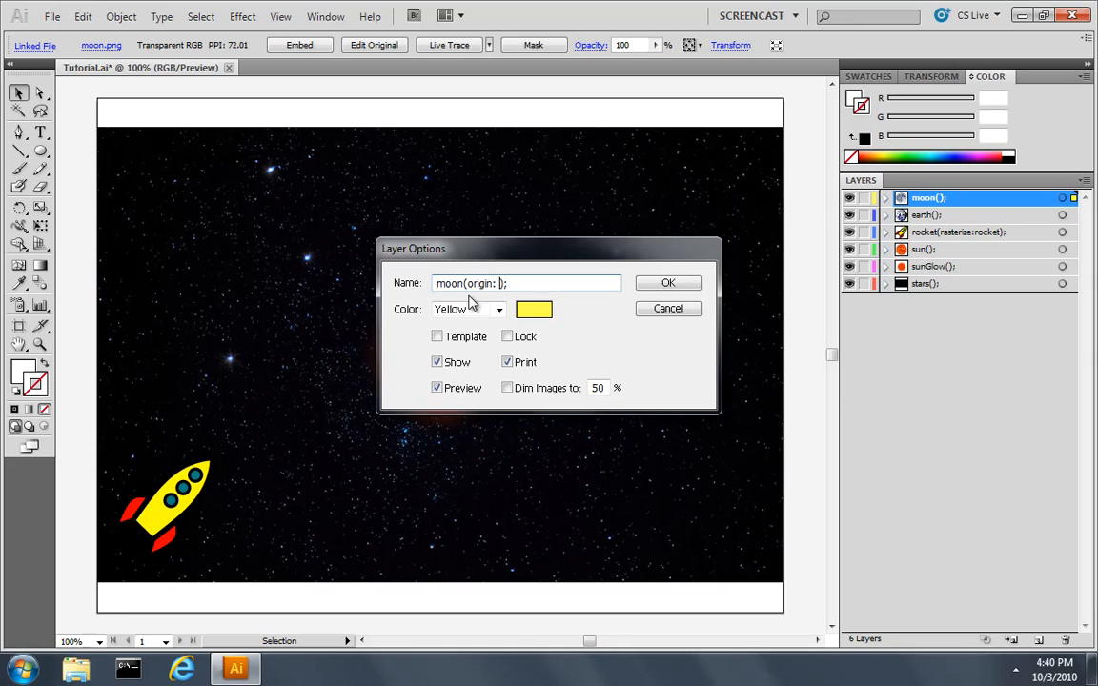
text(-1.)
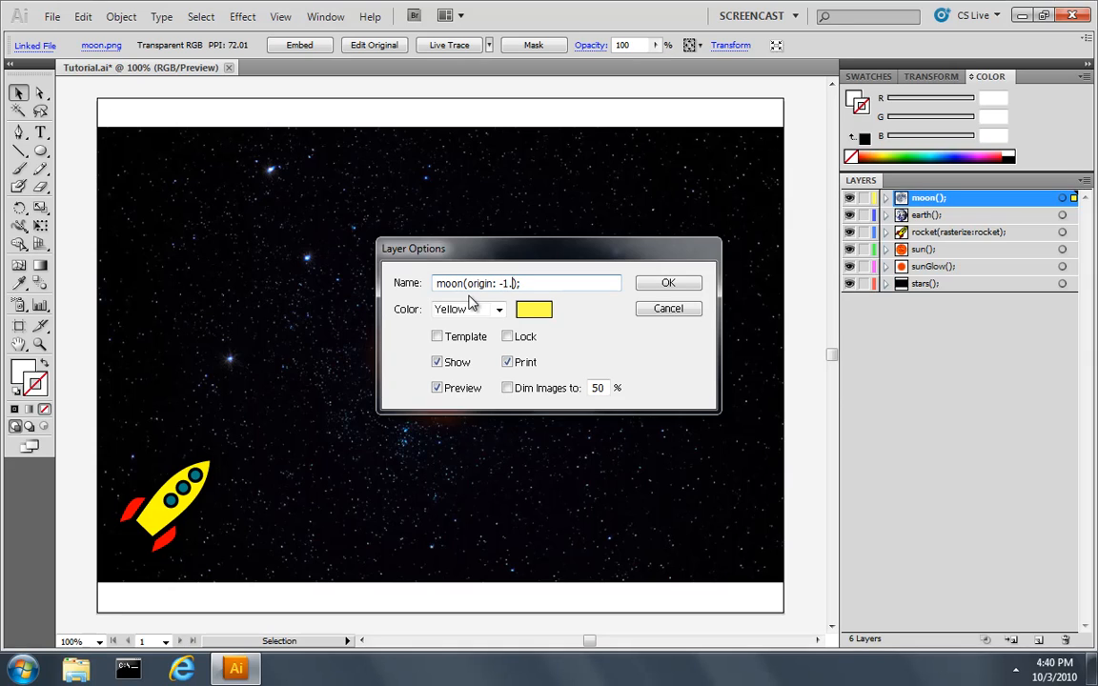
text(5)
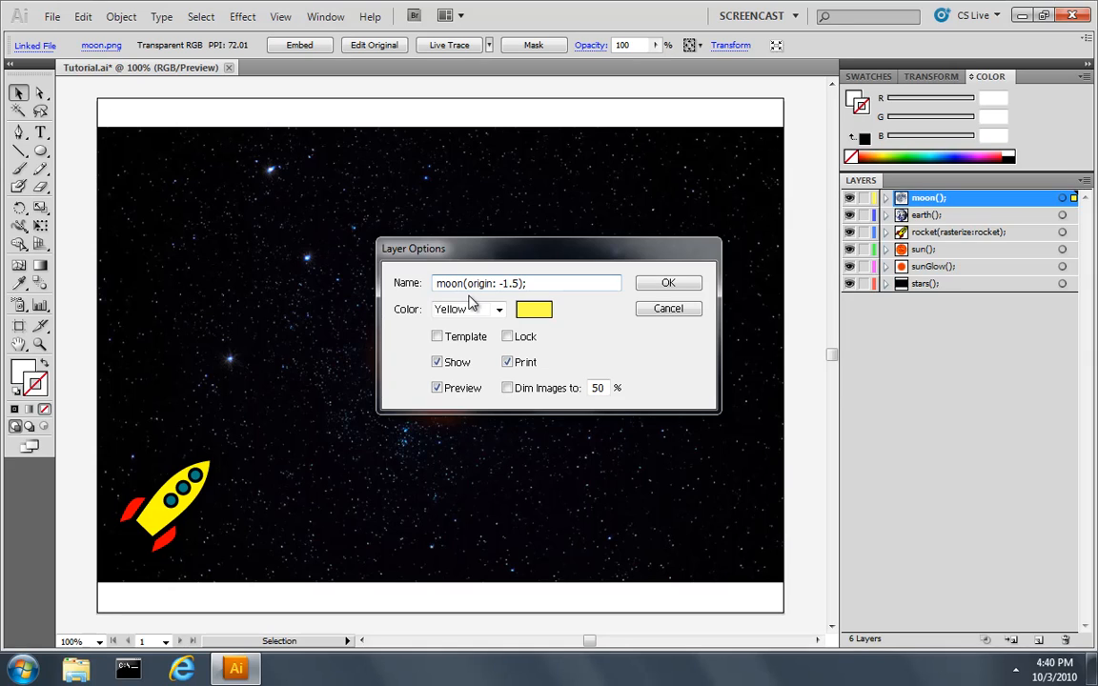
text(, 0.5)
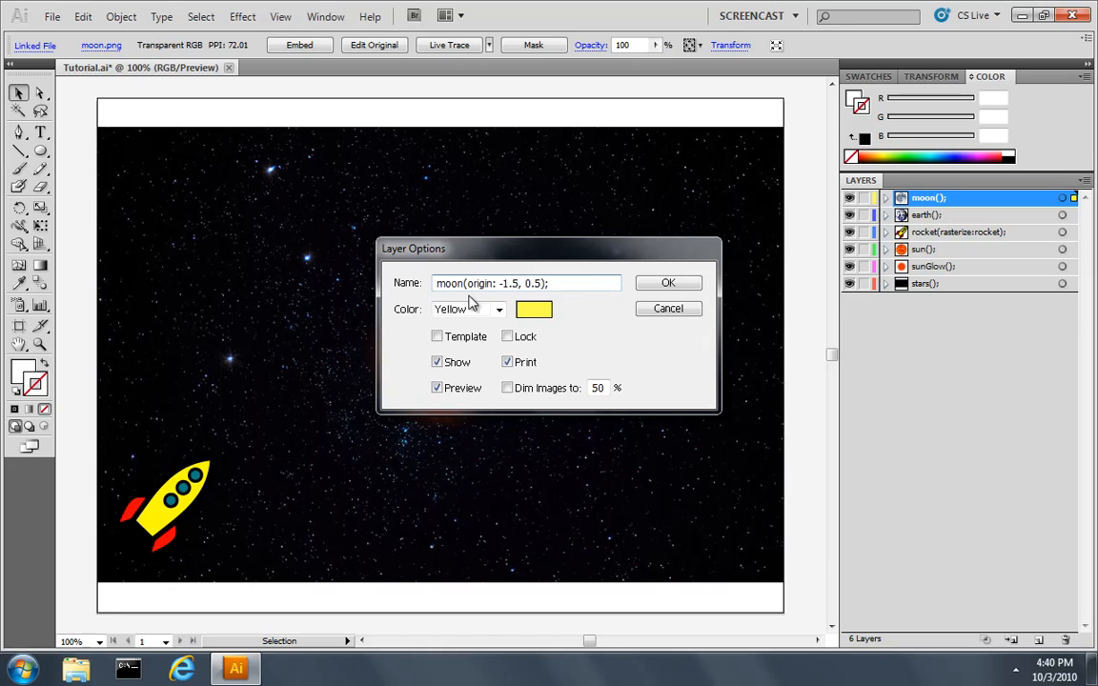
click(667, 283)
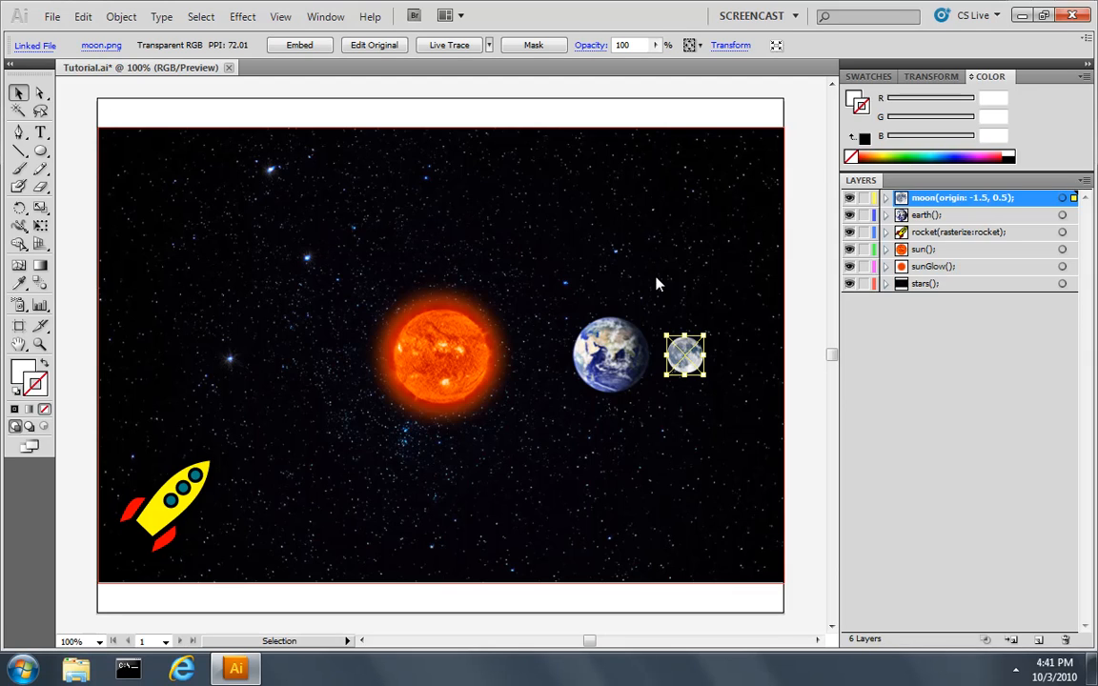
mouse_move(660, 282)
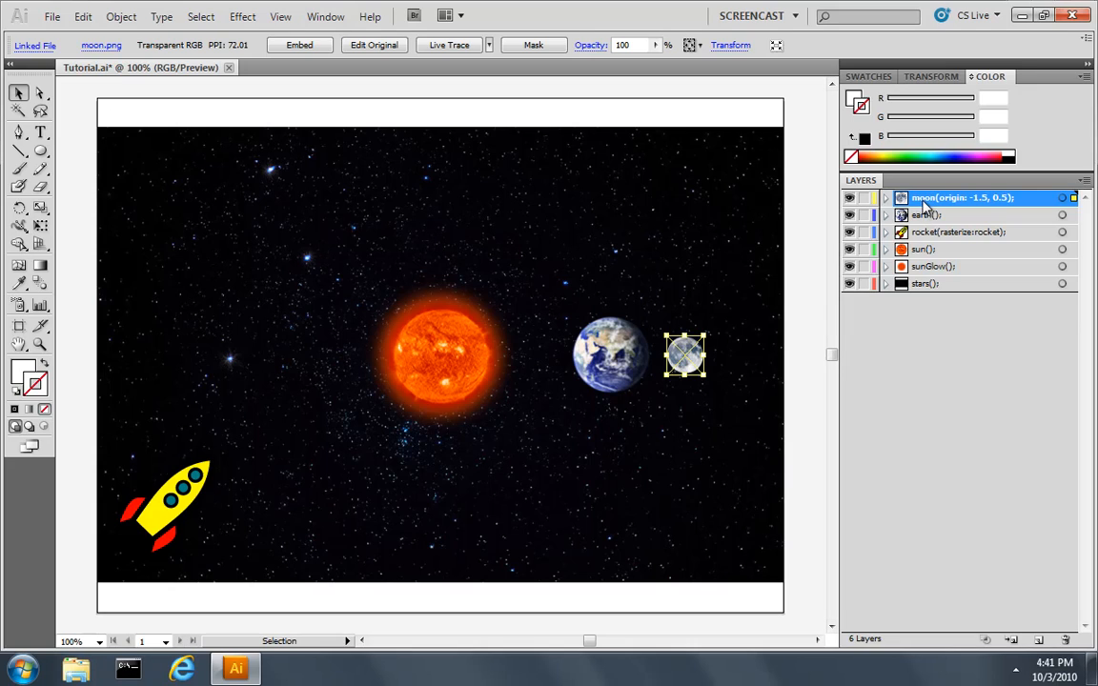
Step: Append 'rotate-direction: cw;' to the moon layer's name after its origin
double_click(960, 196)
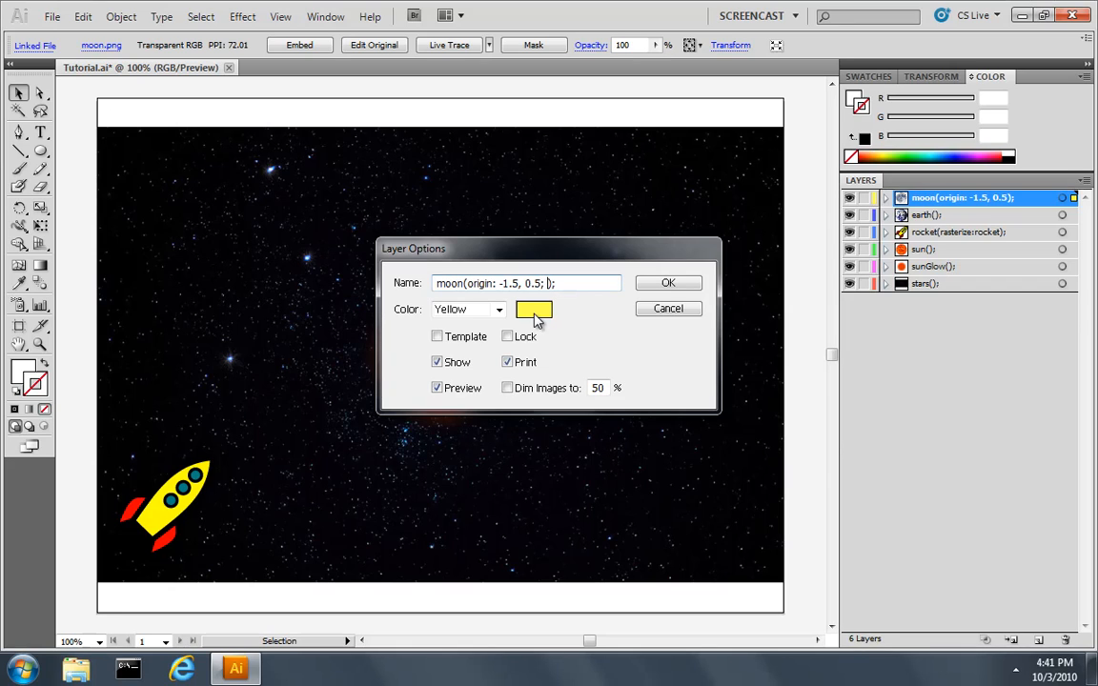
text(rotate-direction: cw)
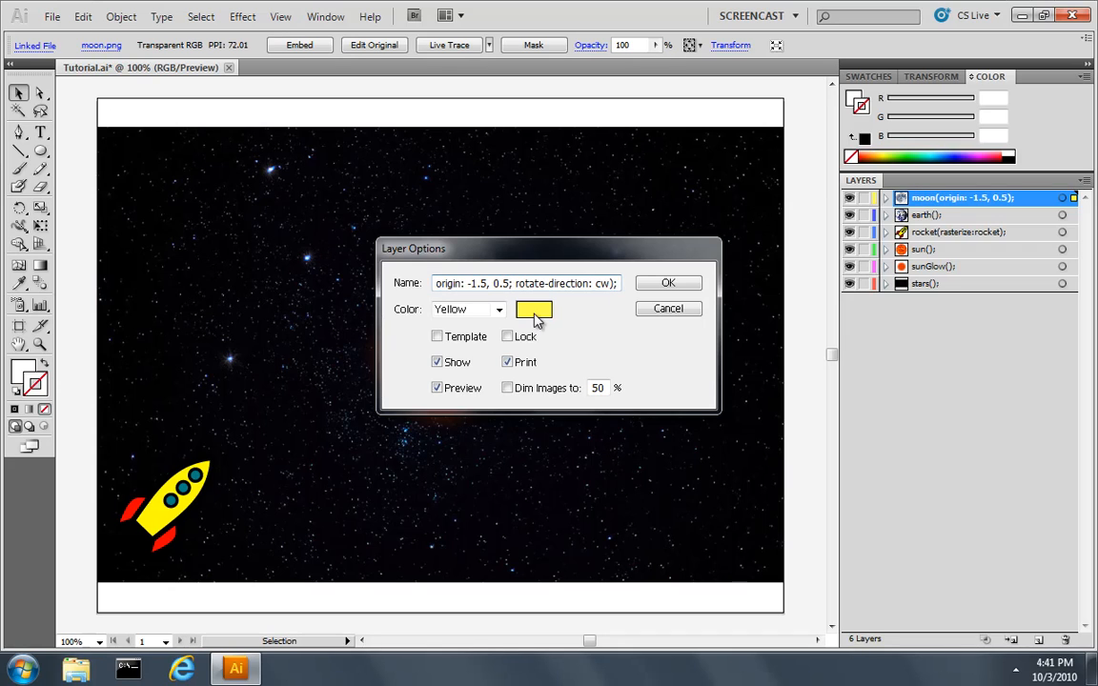
click(667, 282)
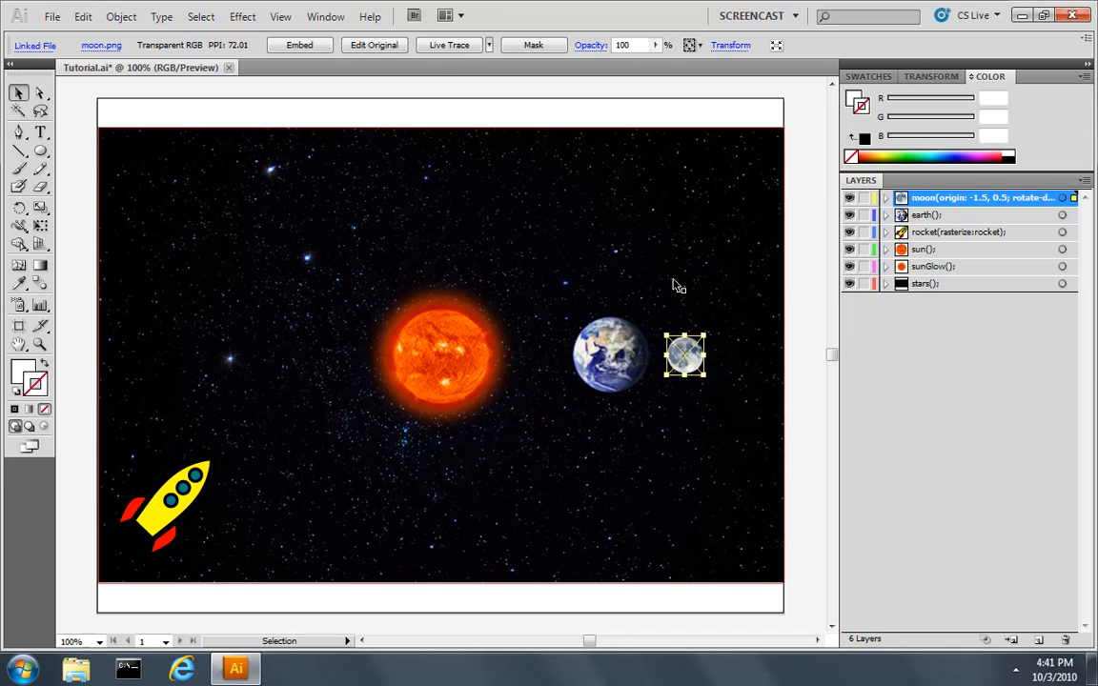
Step: Export the artwork as Tutorial.html in <canvas> HTML format
click(52, 15)
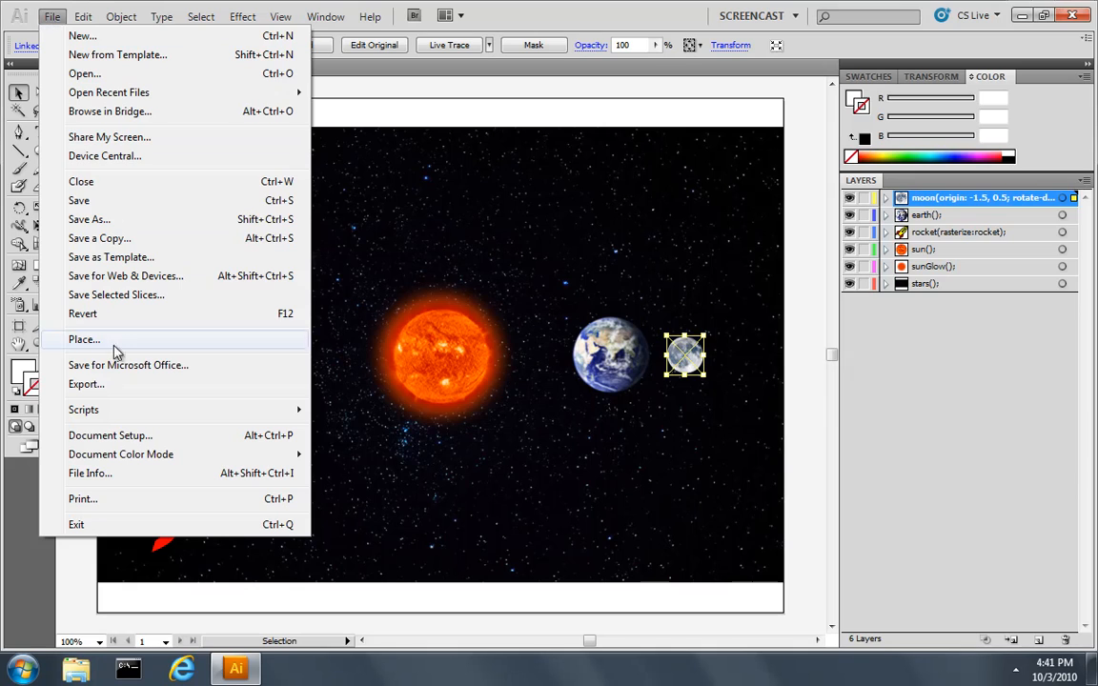
click(86, 383)
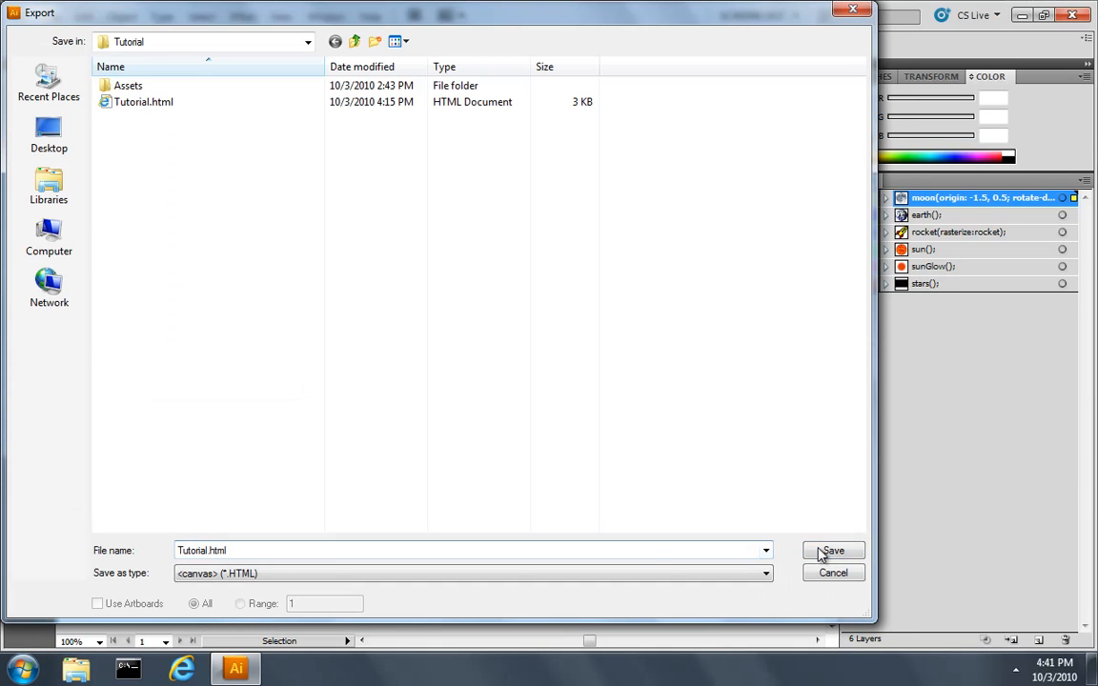
click(831, 551)
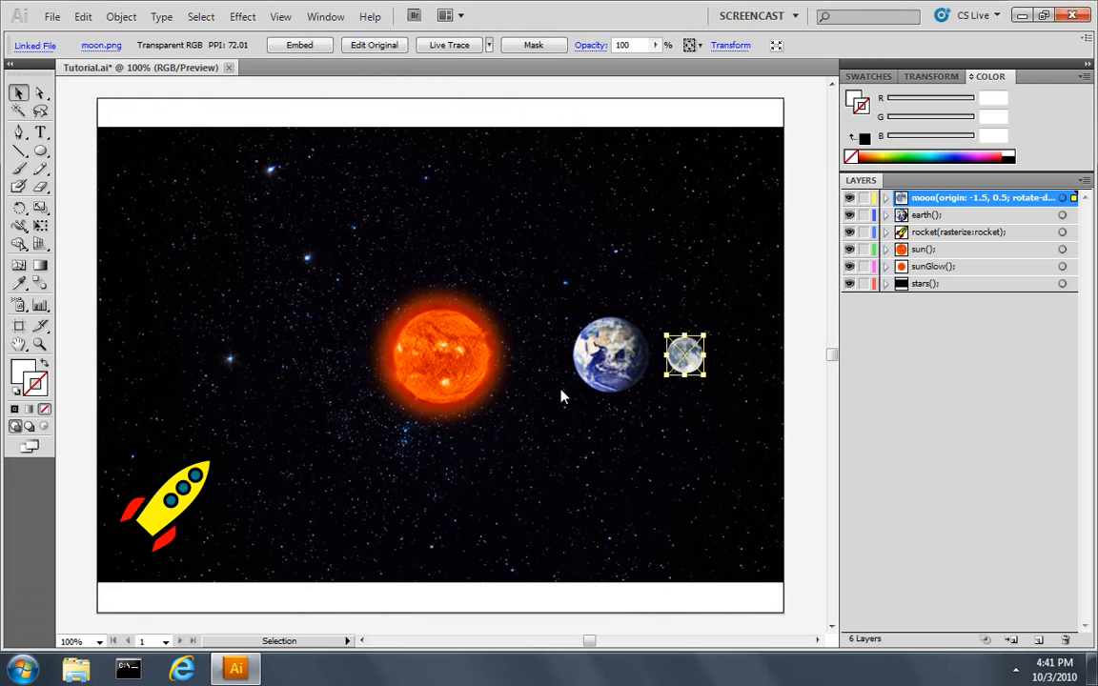